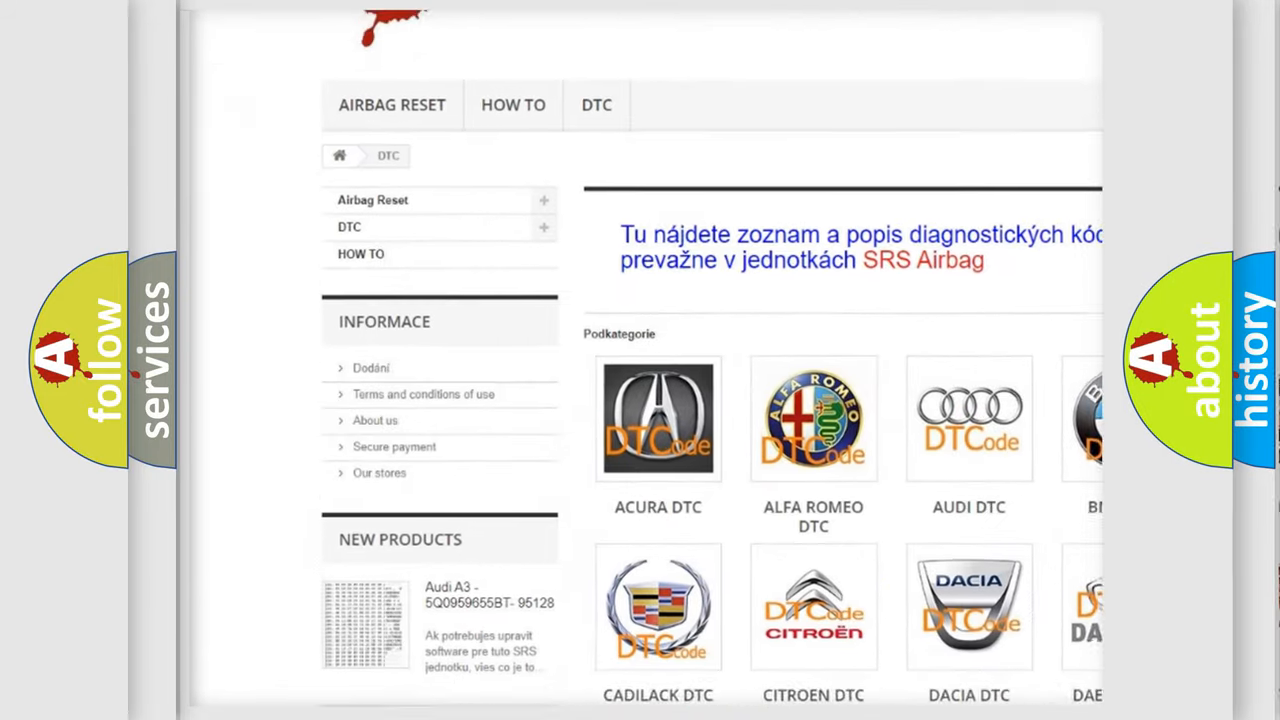
{"action": "scroll", "scroll_direction": "down", "scroll_amount": 3}
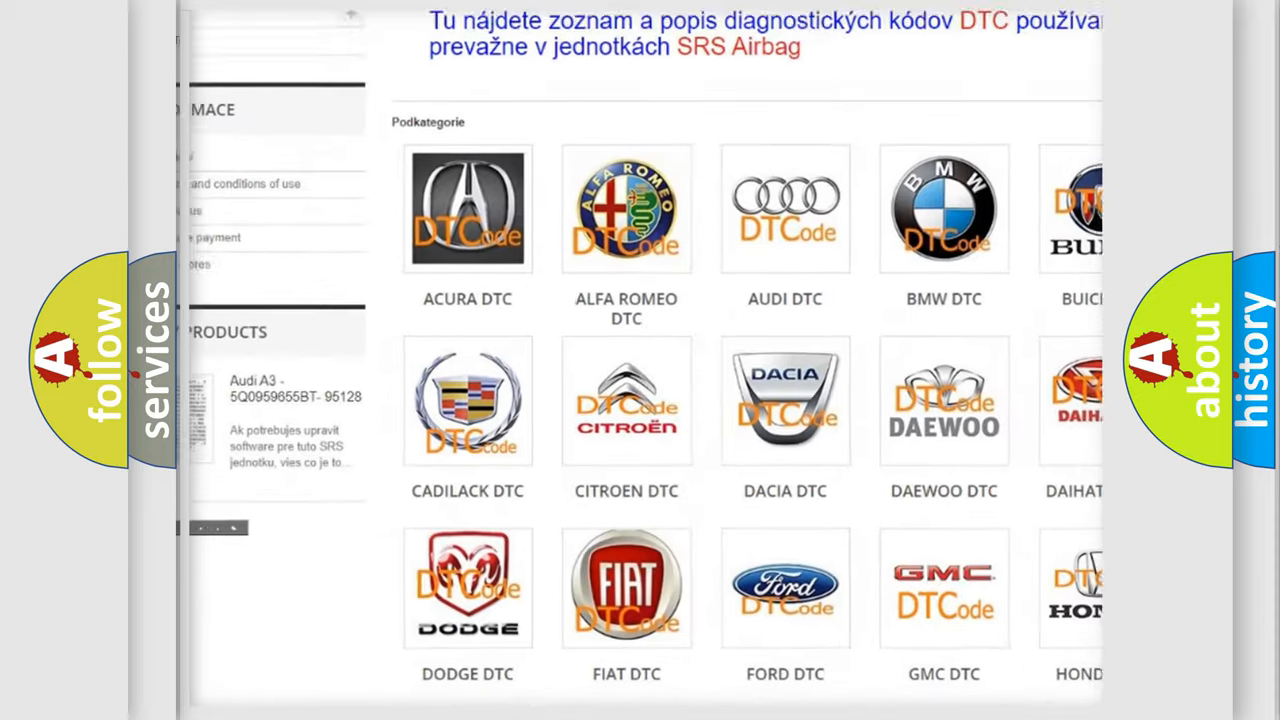
{"action": "scroll", "scroll_direction": "down", "scroll_amount": 3}
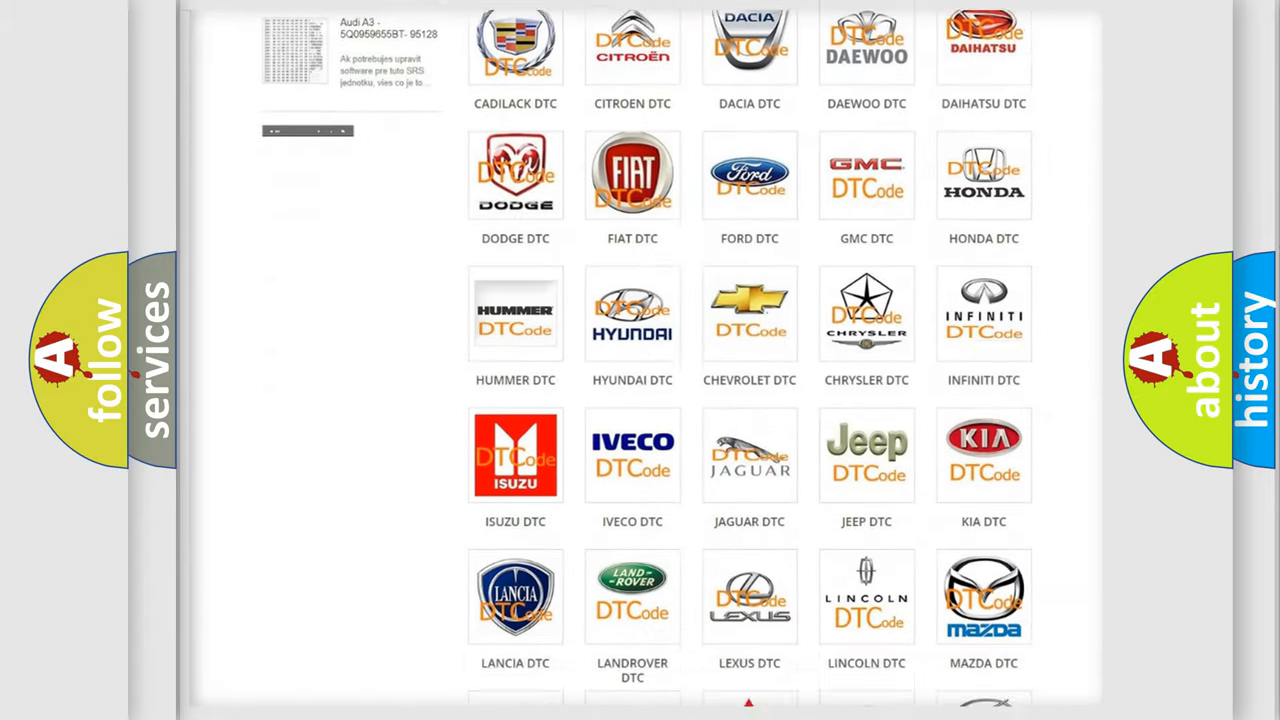
{"action": "scroll", "scroll_direction": "down", "scroll_amount": 3}
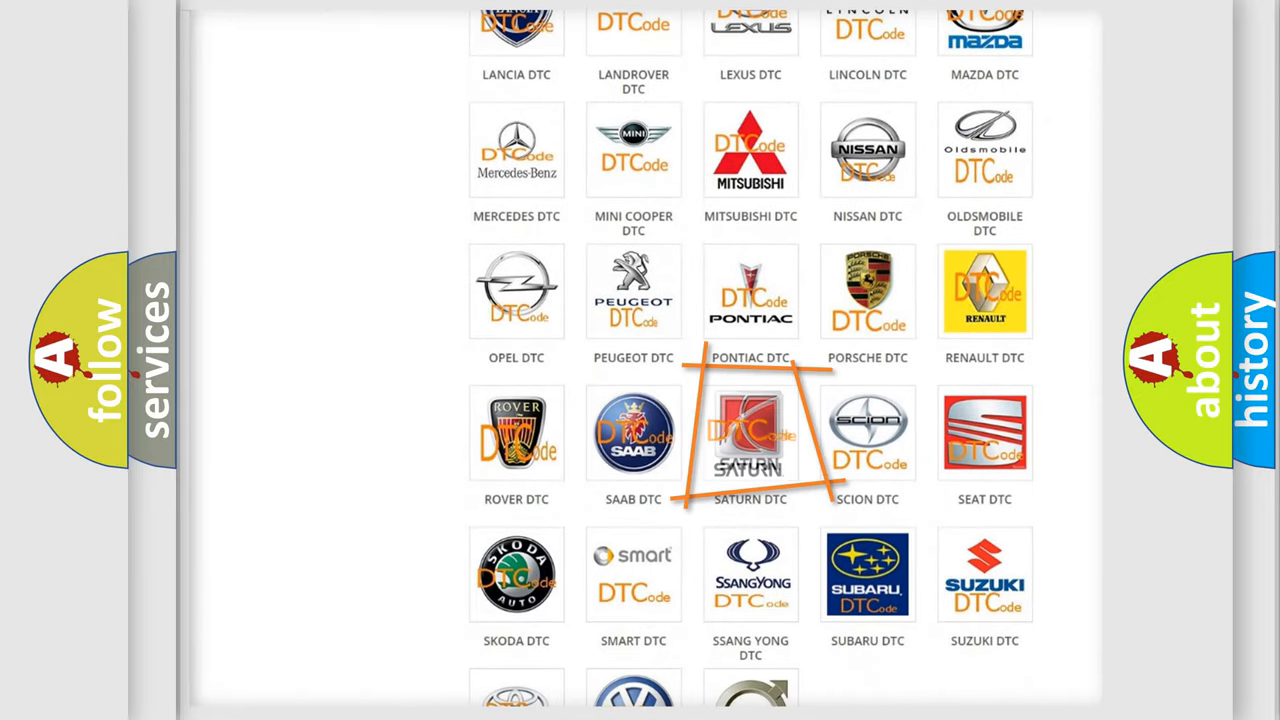